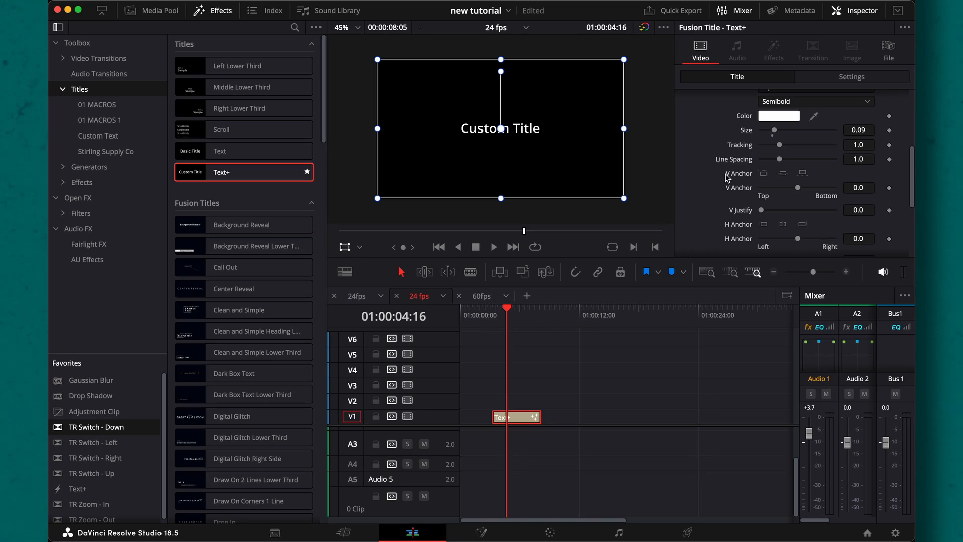
# - Select the Text+ clip, set its text to CUSTOM TAMMPLATE and choose a new font
pyautogui.click(480, 532)
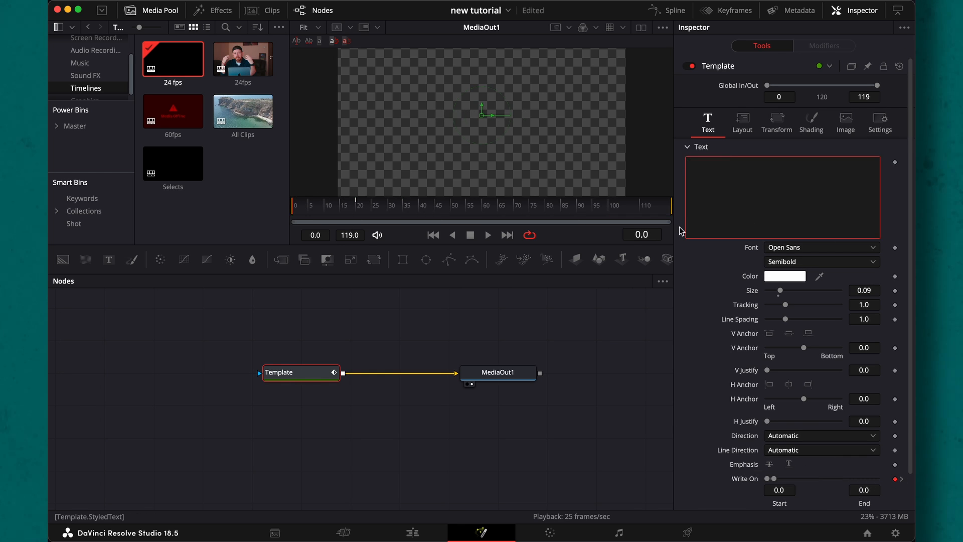
pyautogui.moveTo(780, 290); pyautogui.dragTo(785, 290)
pyautogui.write('CUSTOM TAMMPLATE')
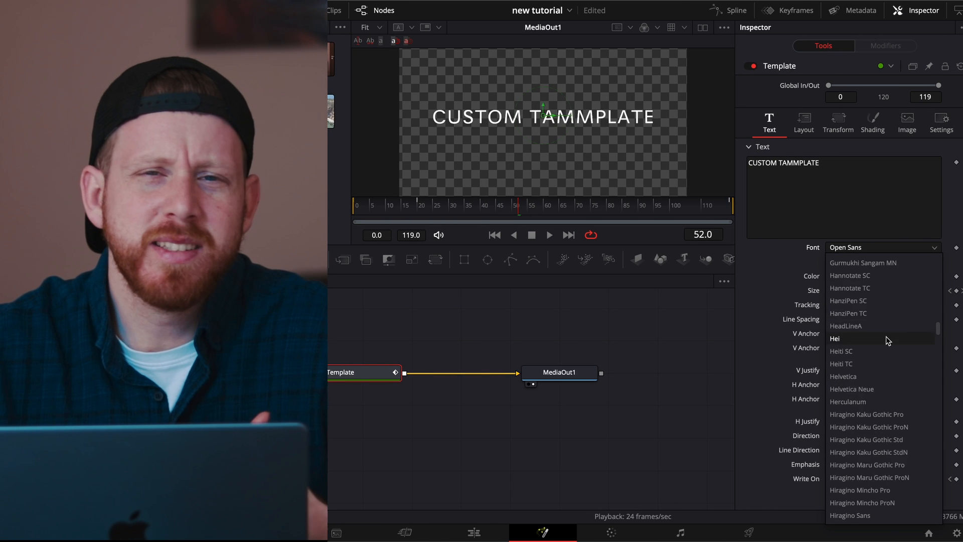
pyautogui.click(871, 122)
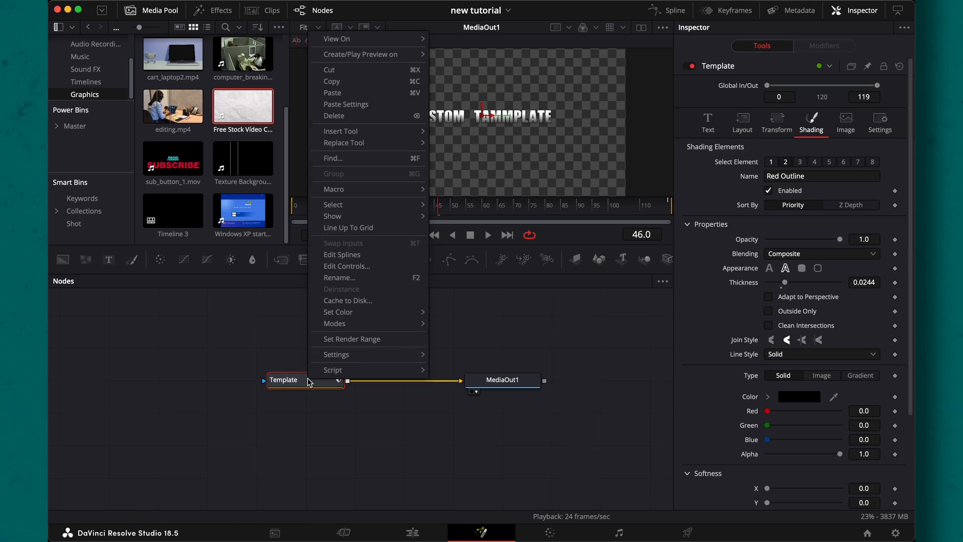
# - Save the Template node's settings as a preset named Custom Title 1
pyautogui.click(461, 367)
pyautogui.write('Custom Title 1')
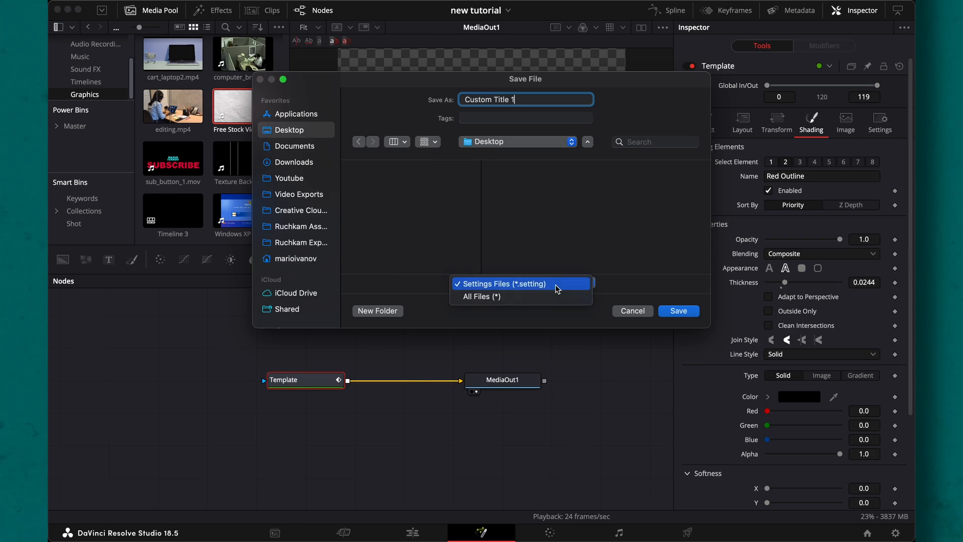
pyautogui.moveTo(529, 290)
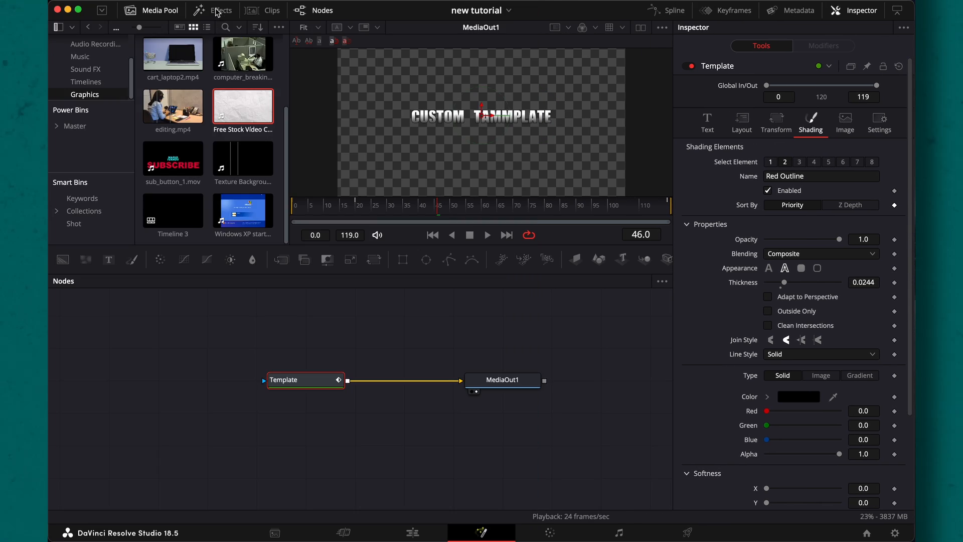
# - Show the Templates folder from the Effects library and go into its Edit subfolder
pyautogui.click(221, 10)
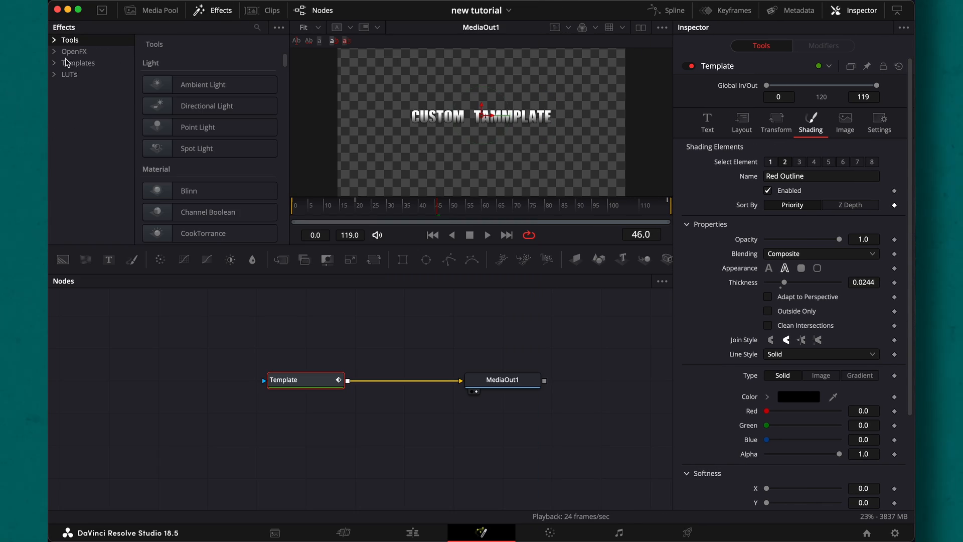
pyautogui.click(78, 62)
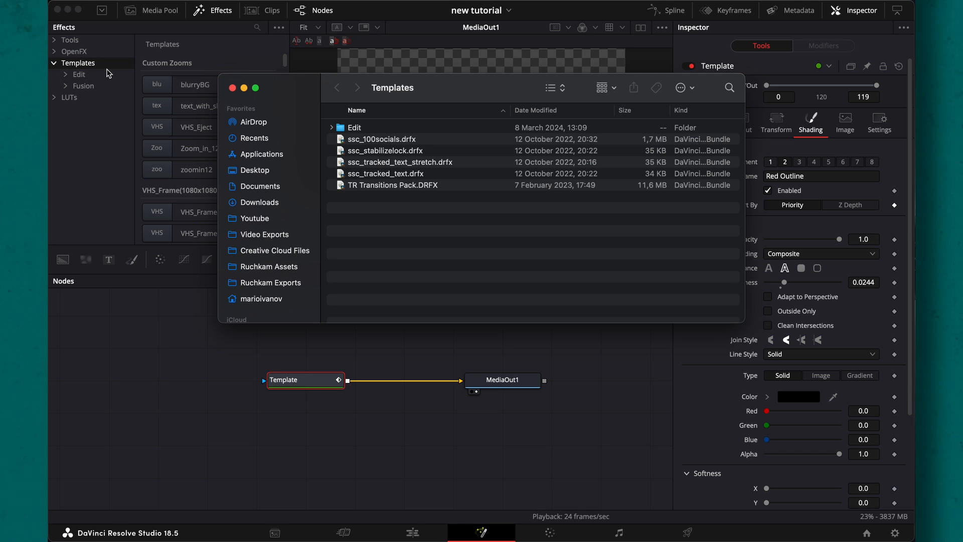
pyautogui.doubleClick(354, 128)
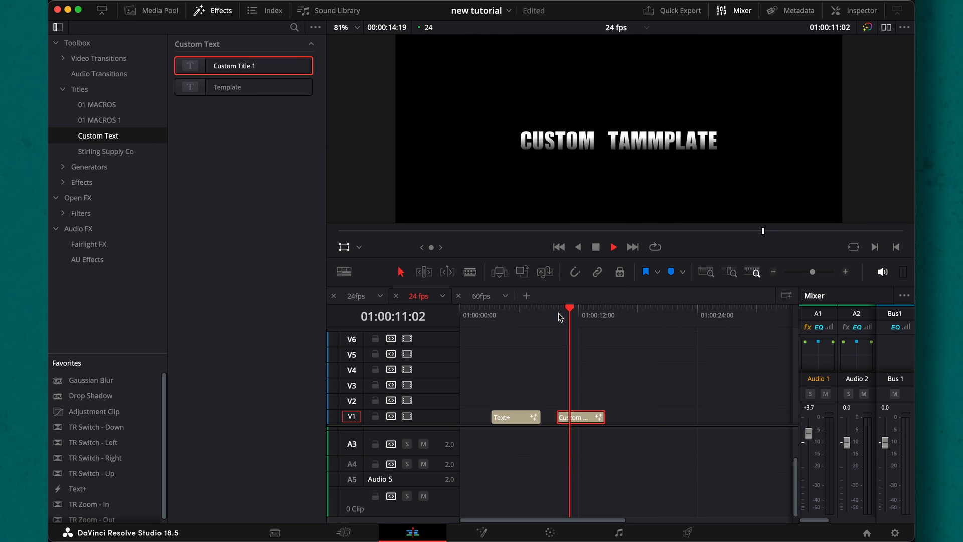
# - Drag subscribe-png.jpeg from the Media Pool onto V1 and select the new clip
pyautogui.click(151, 10)
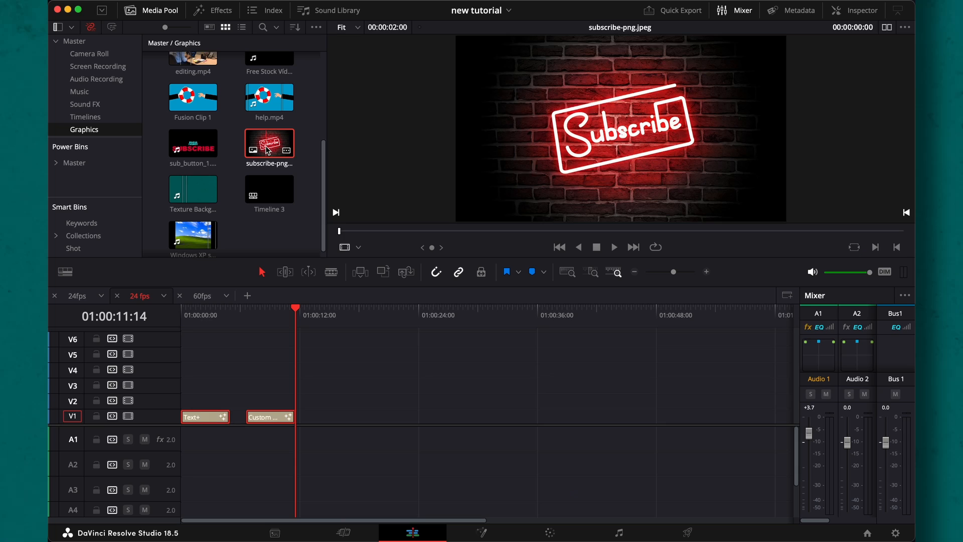
pyautogui.moveTo(269, 145); pyautogui.dragTo(361, 416)
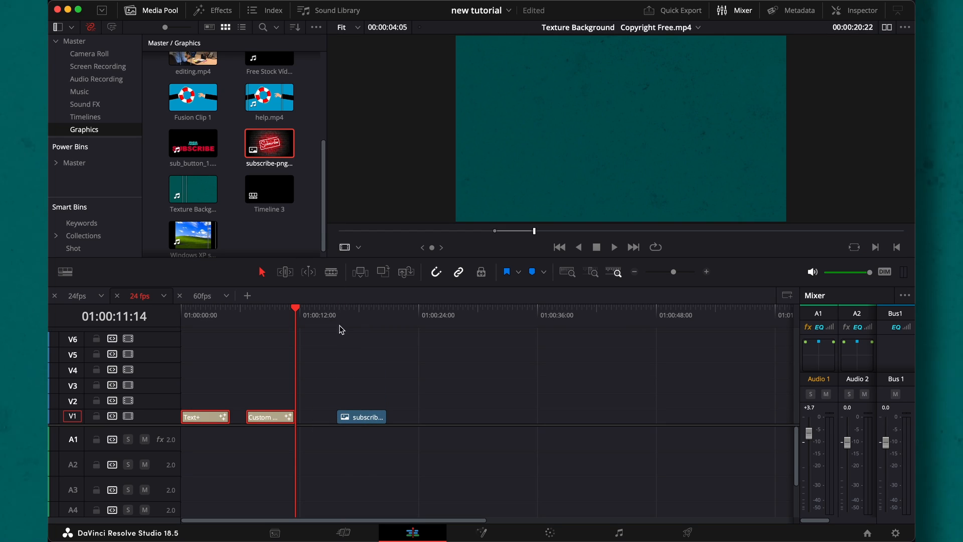
pyautogui.click(481, 532)
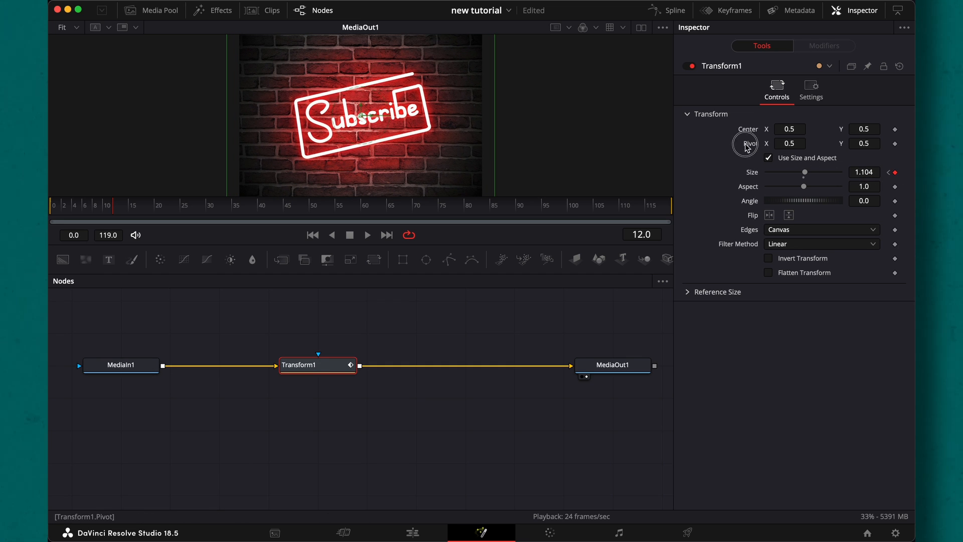
# - Nudge the Transform pivot horizontally and return it to the 0.5 centre
pyautogui.moveTo(745, 144); pyautogui.dragTo(670, 143)
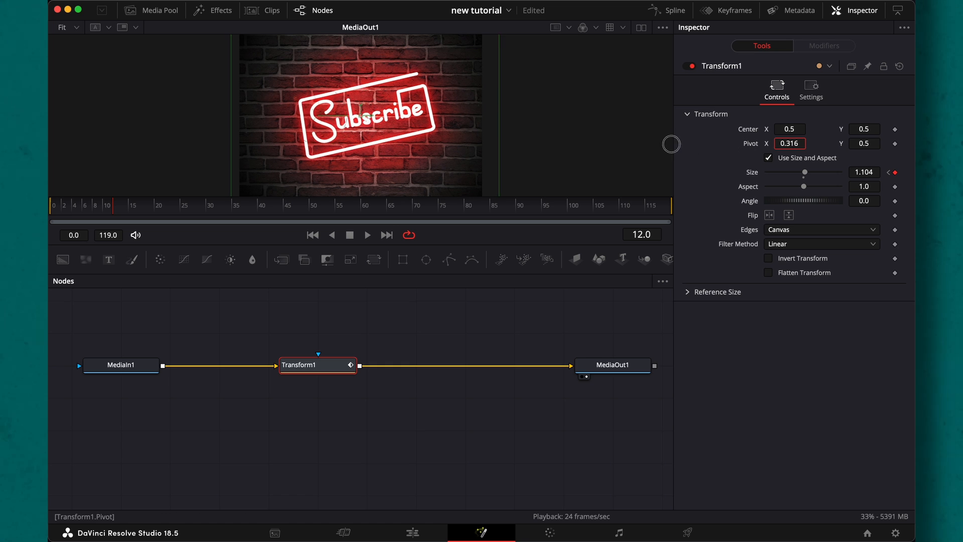
pyautogui.moveTo(671, 145); pyautogui.dragTo(516, 145)
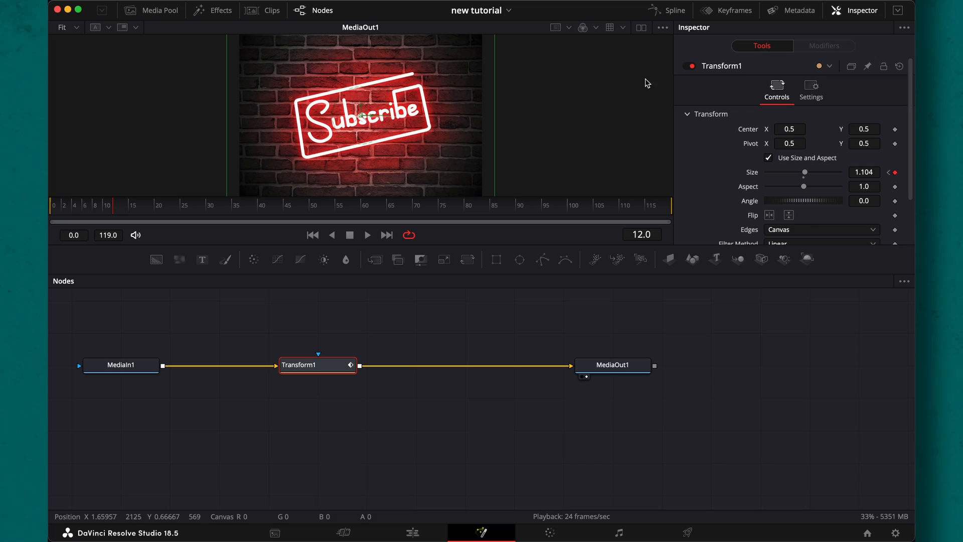
# - Ease the Size curve in the Spline editor and enable Motion Blur on the Transform
pyautogui.click(667, 10)
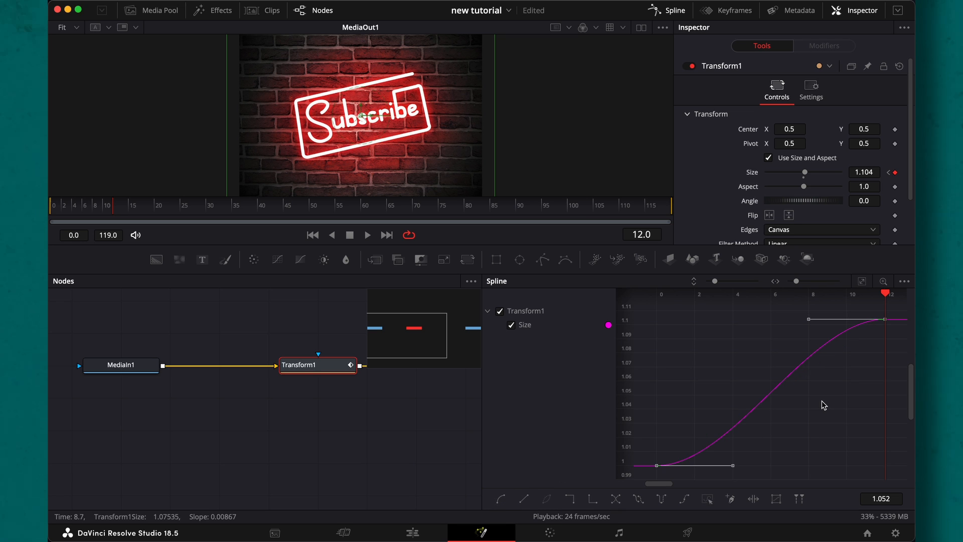
pyautogui.click(721, 465)
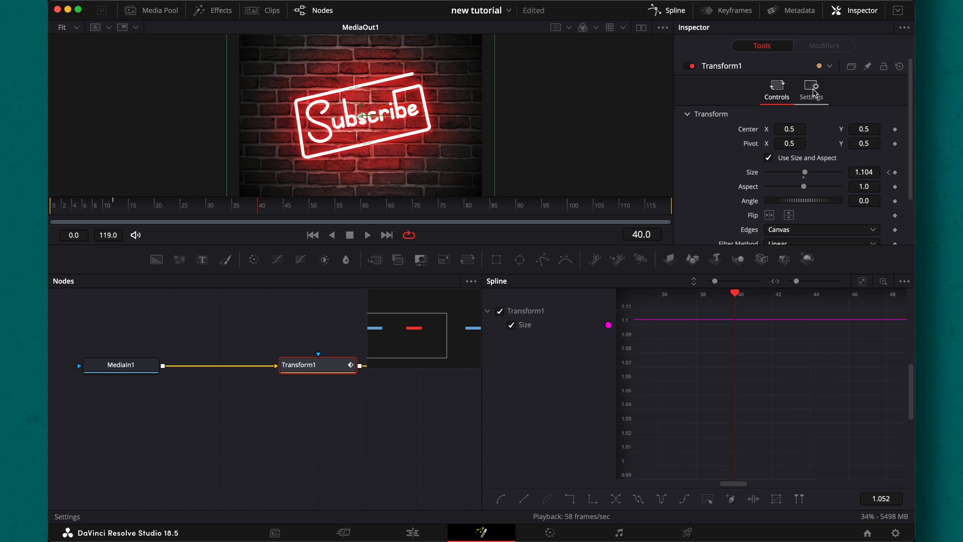
pyautogui.click(812, 91)
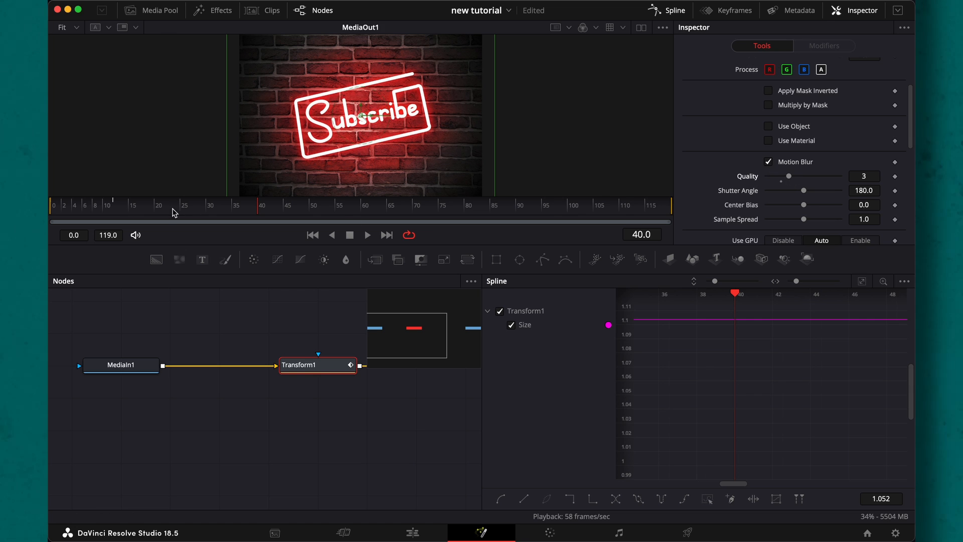
# - Create a macro from Transform1 exposing the Center and Pivot controls
pyautogui.rightClick(311, 368)
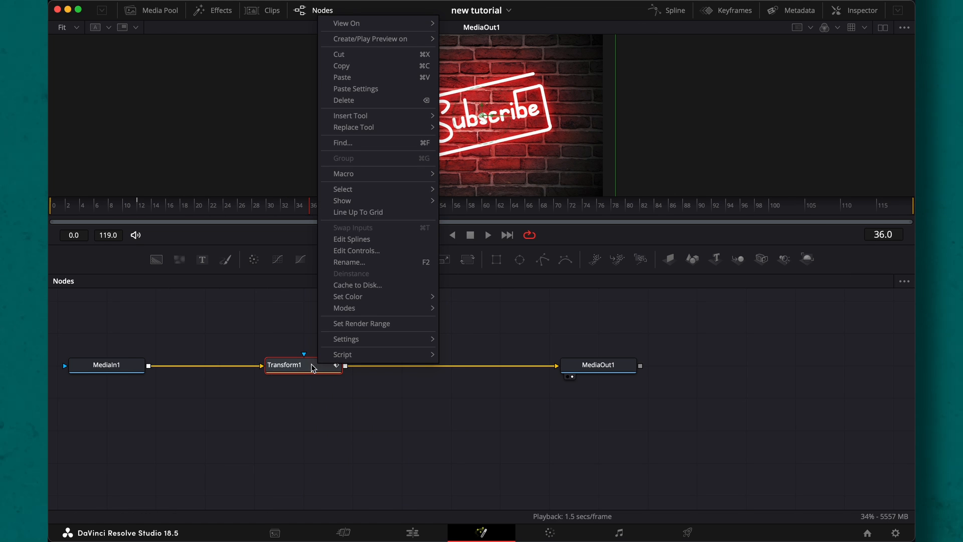
pyautogui.moveTo(344, 173)
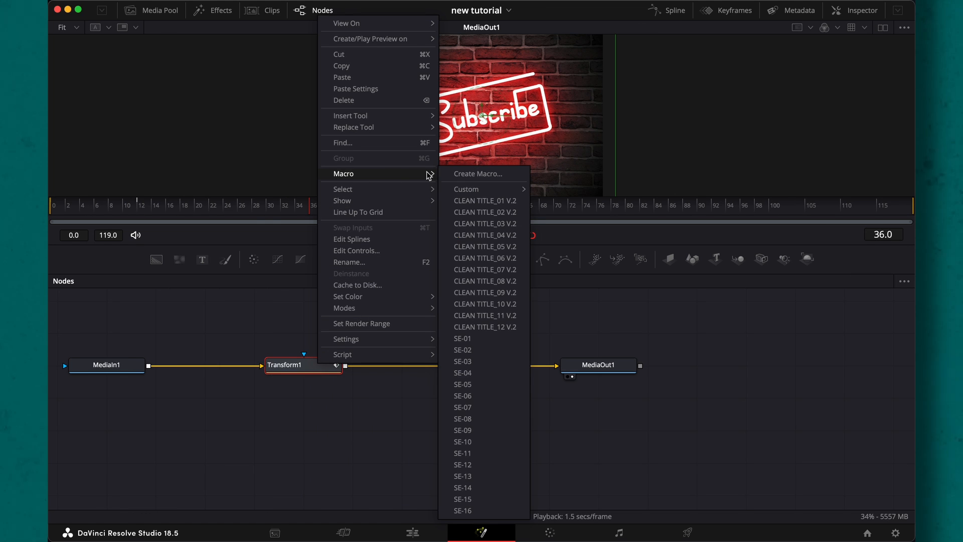
pyautogui.click(479, 174)
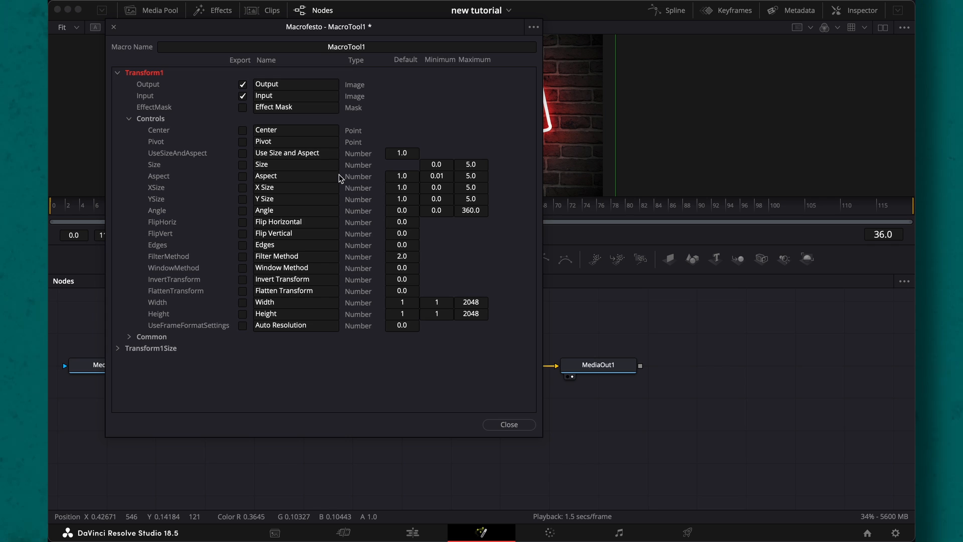
pyautogui.moveTo(226, 83)
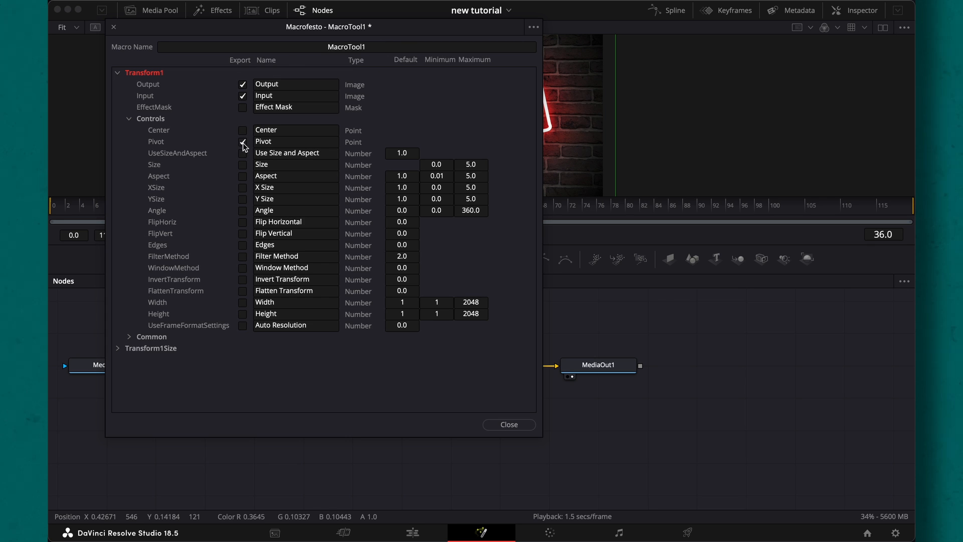
pyautogui.click(243, 141)
pyautogui.write('Zoom')
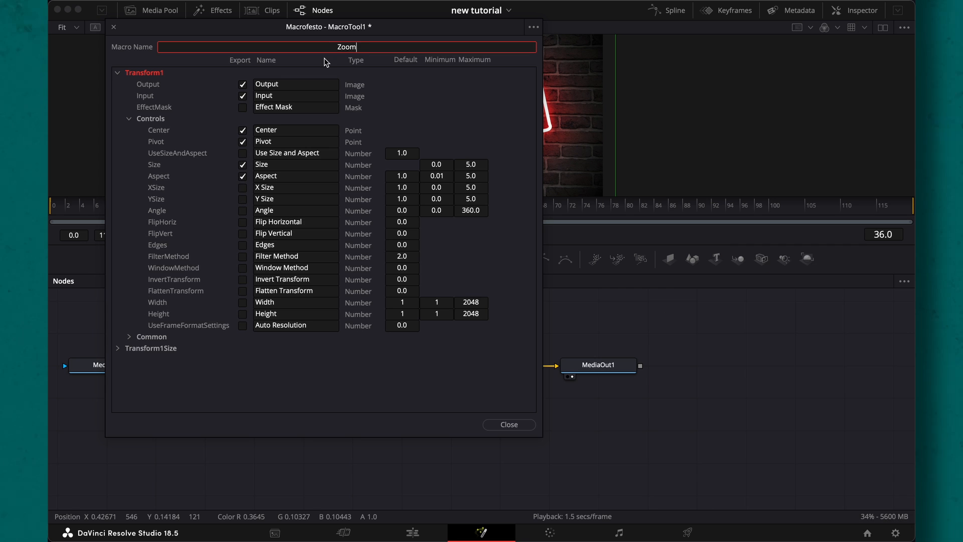
# - Save the Zoom_IN_12frames macro as a new preset file
pyautogui.click(532, 26)
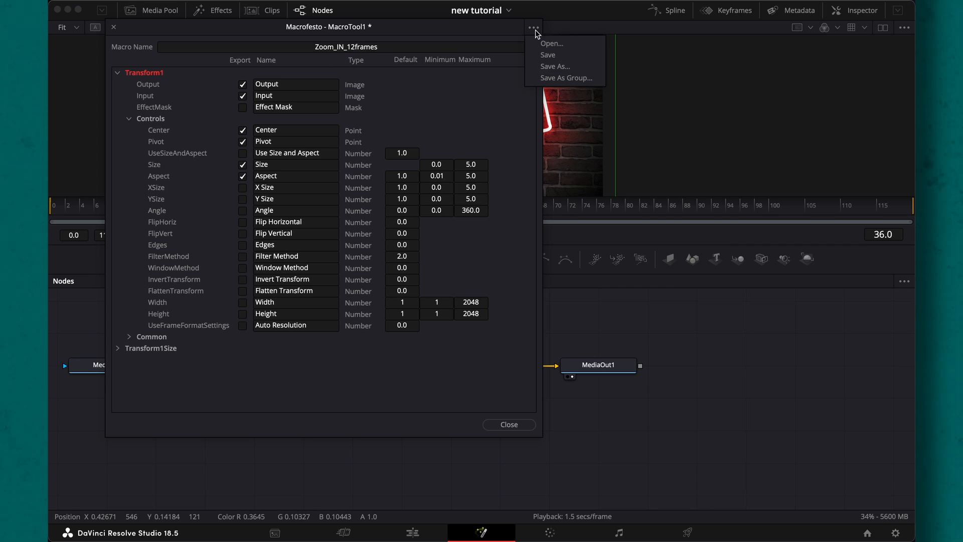
pyautogui.click(554, 66)
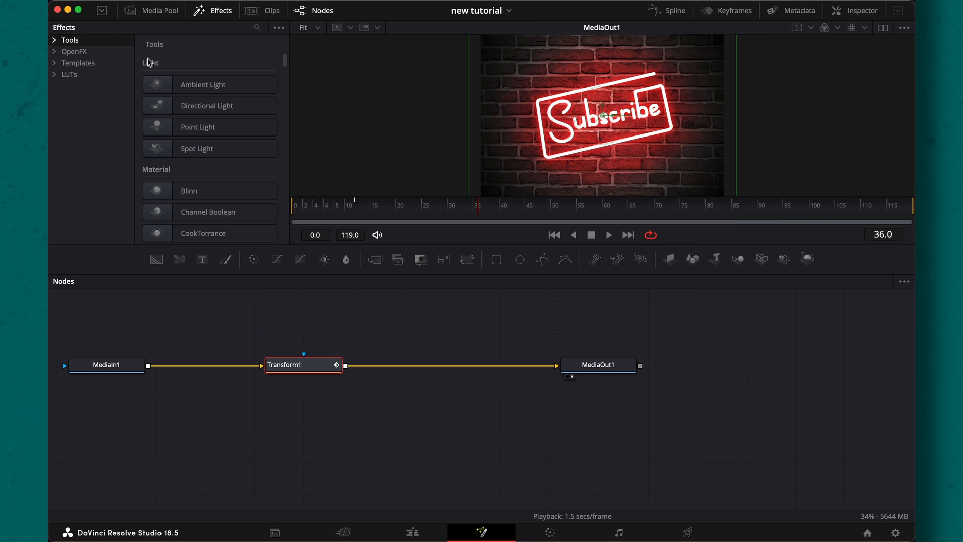
# - Browse the Templates effects, then switch to the Edit page to use the preset
pyautogui.click(78, 62)
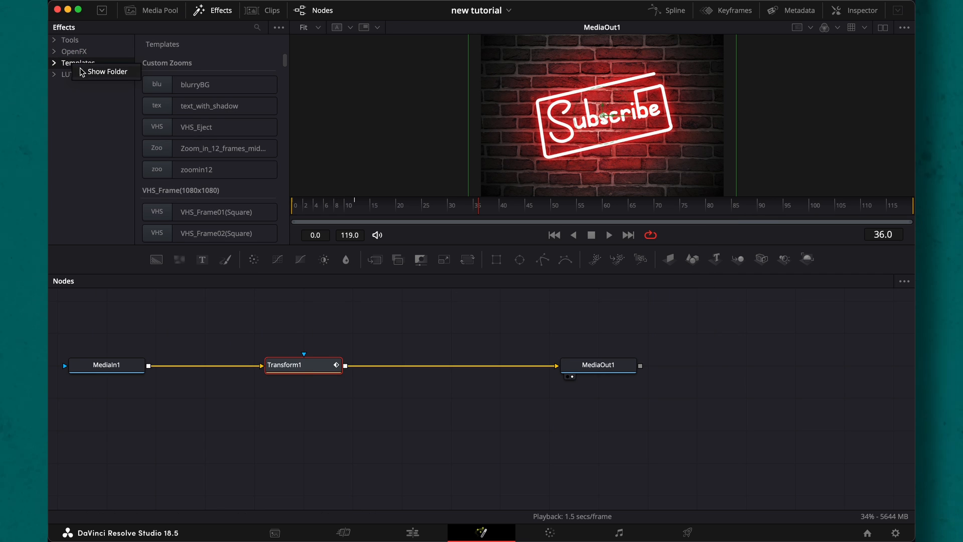
pyautogui.click(107, 72)
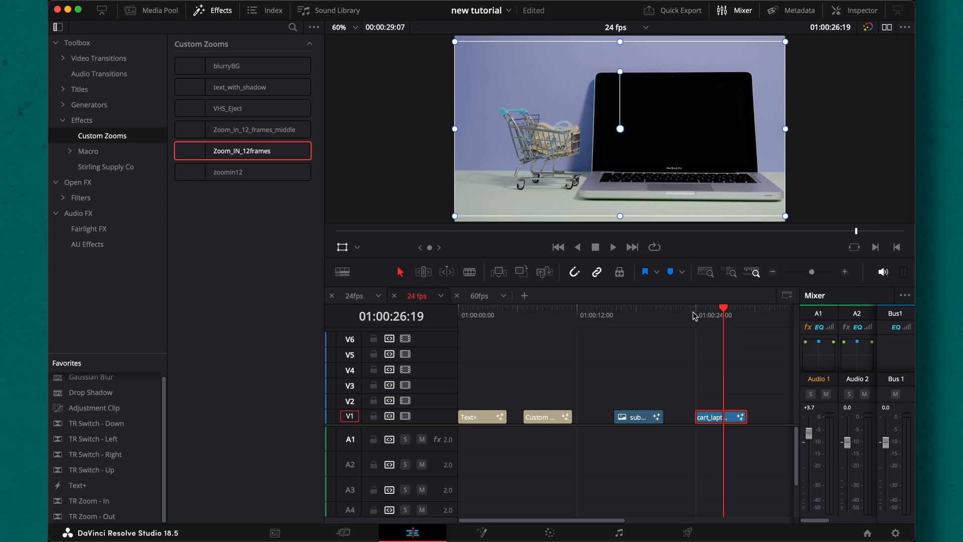
# - Blade the cart_laptop clip at the playhead and apply Zoom_IN_12frames to its second part
pyautogui.click(612, 247)
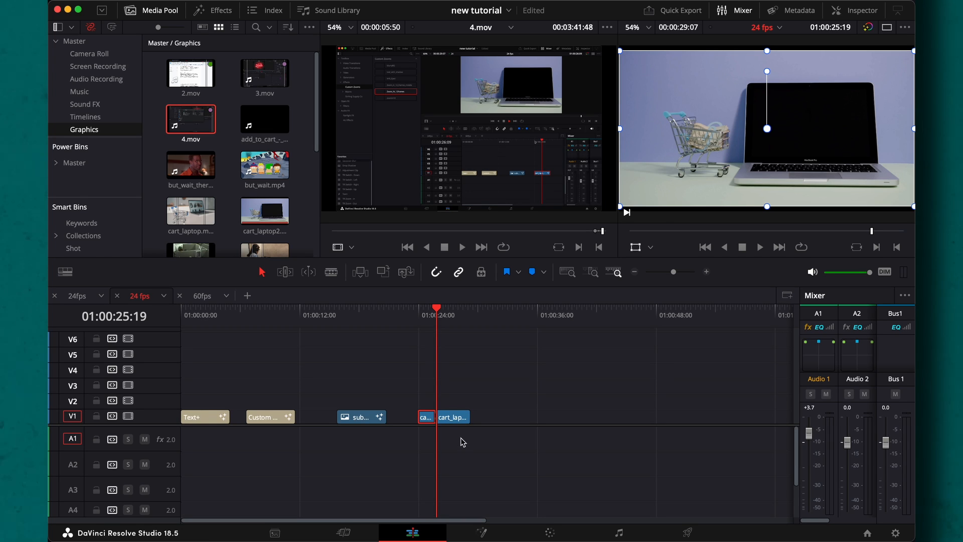
pyautogui.click(221, 10)
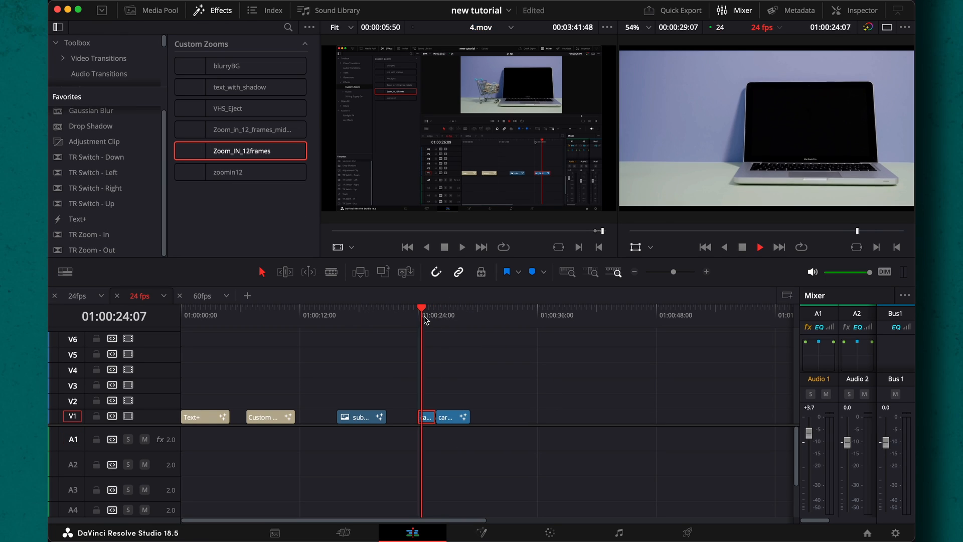
pyautogui.rightClick(451, 418)
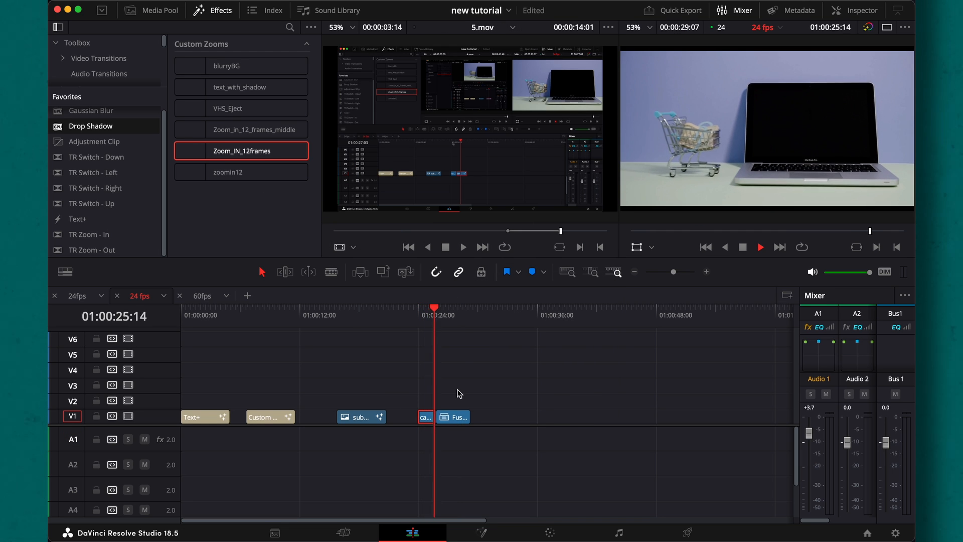
pyautogui.click(481, 532)
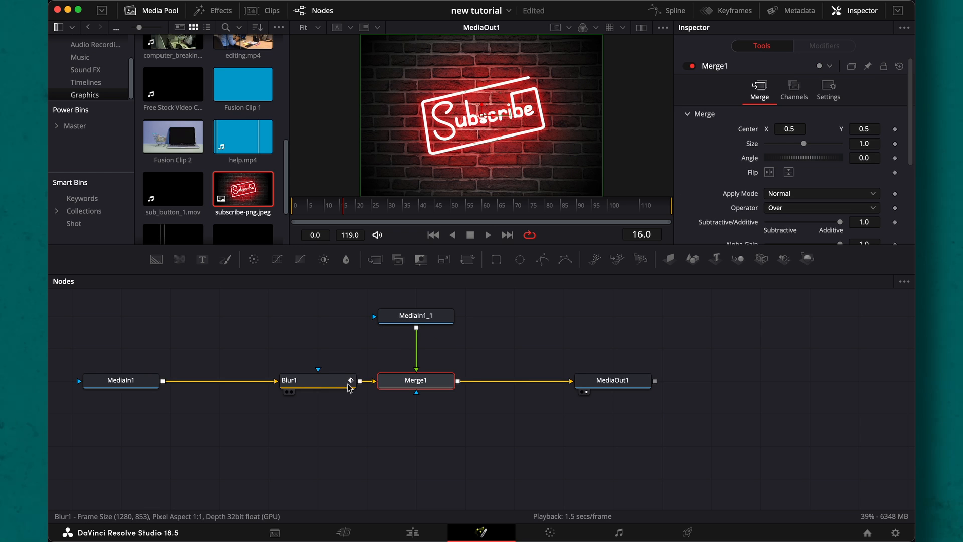
# - Add a Transform on the foreground Subscribe branch at size 0.95, then select Merge1 for its blend
pyautogui.click(415, 315)
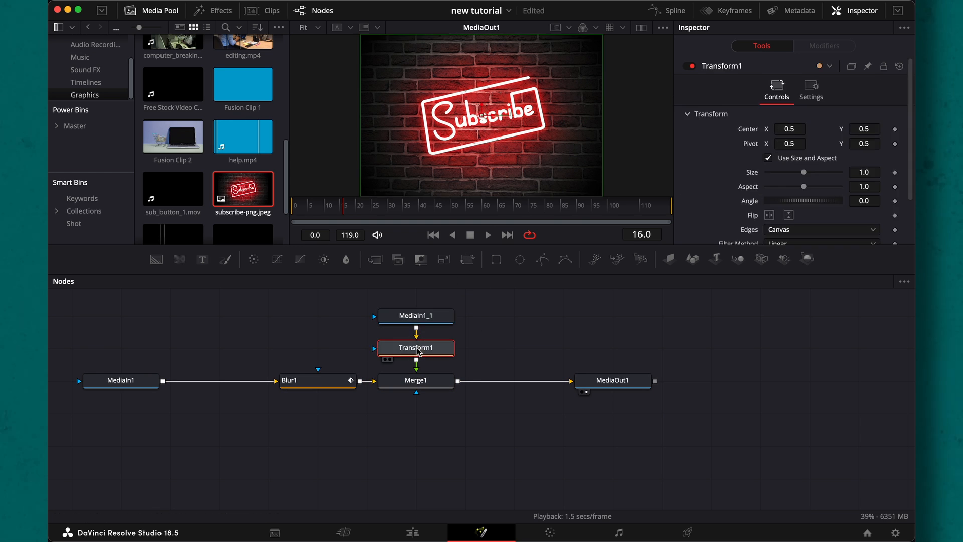
pyautogui.moveTo(441, 349)
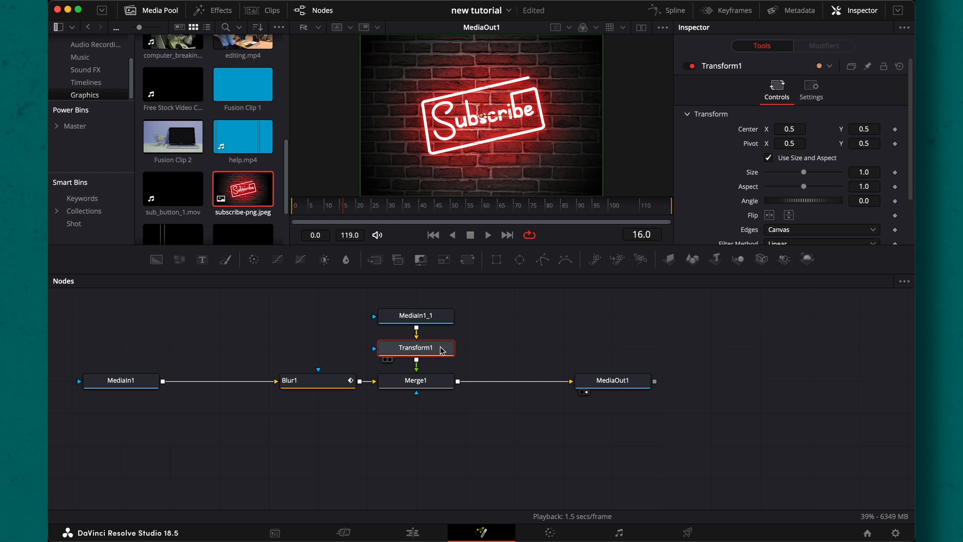
pyautogui.moveTo(803, 172); pyautogui.dragTo(805, 172)
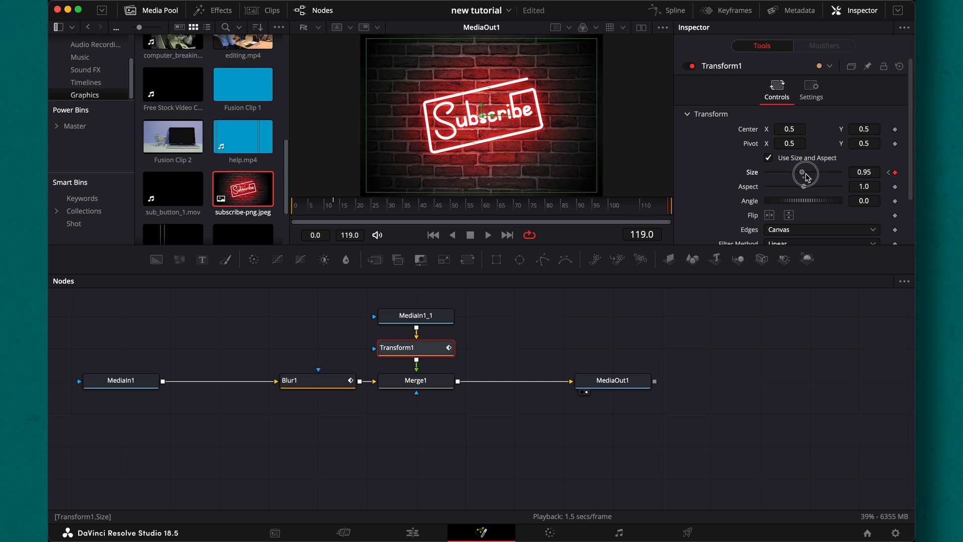
pyautogui.click(415, 380)
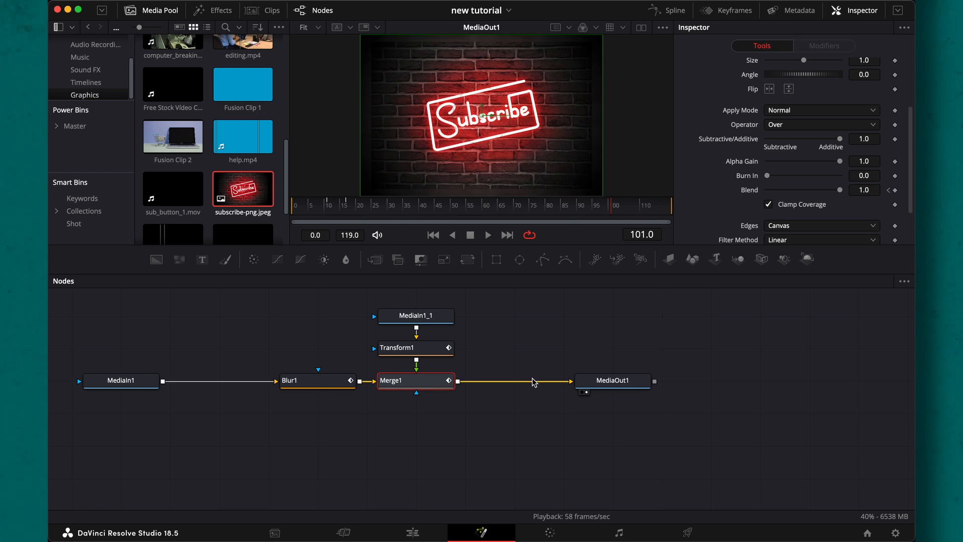
# - Save the collapsed Group1 node to the desktop as BlurryBG1.setting
pyautogui.click(415, 379)
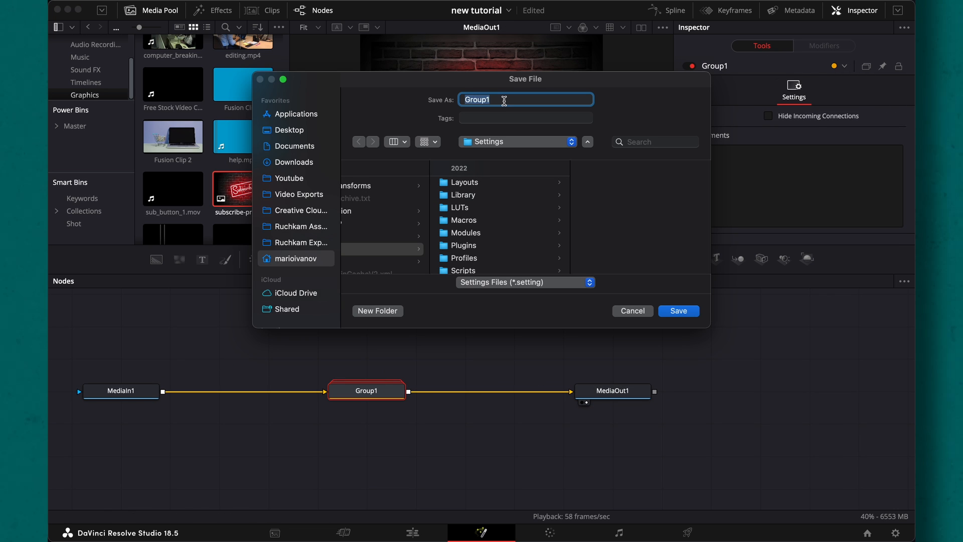
pyautogui.write('BlurryBG1')
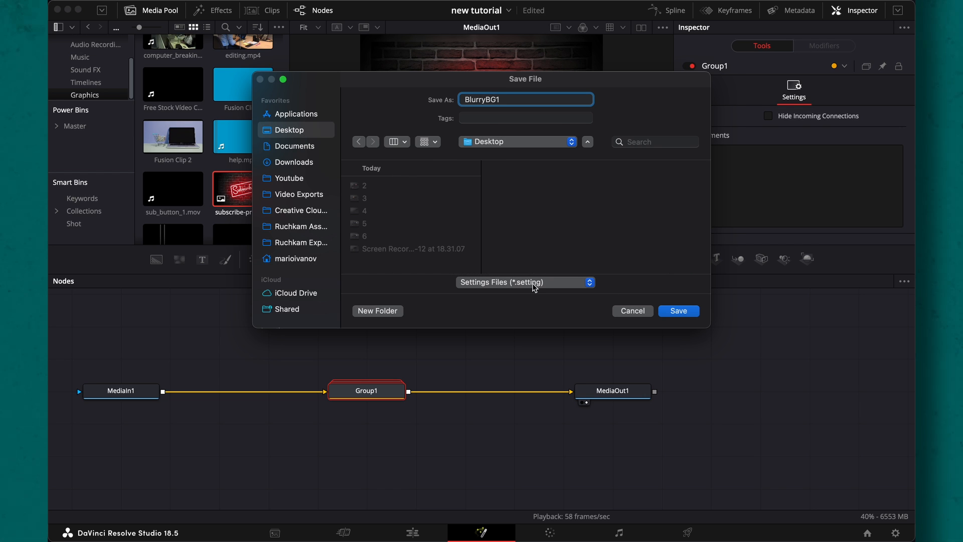
pyautogui.click(678, 310)
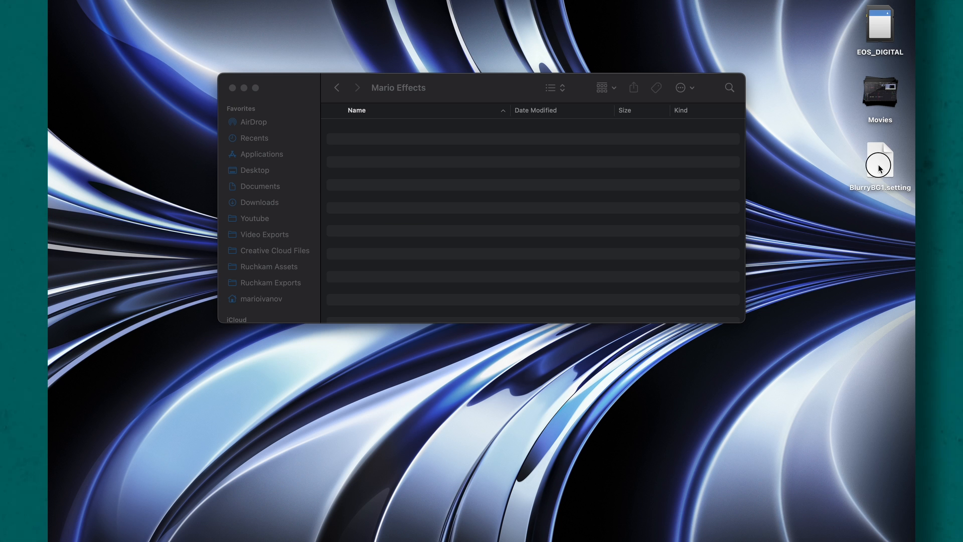